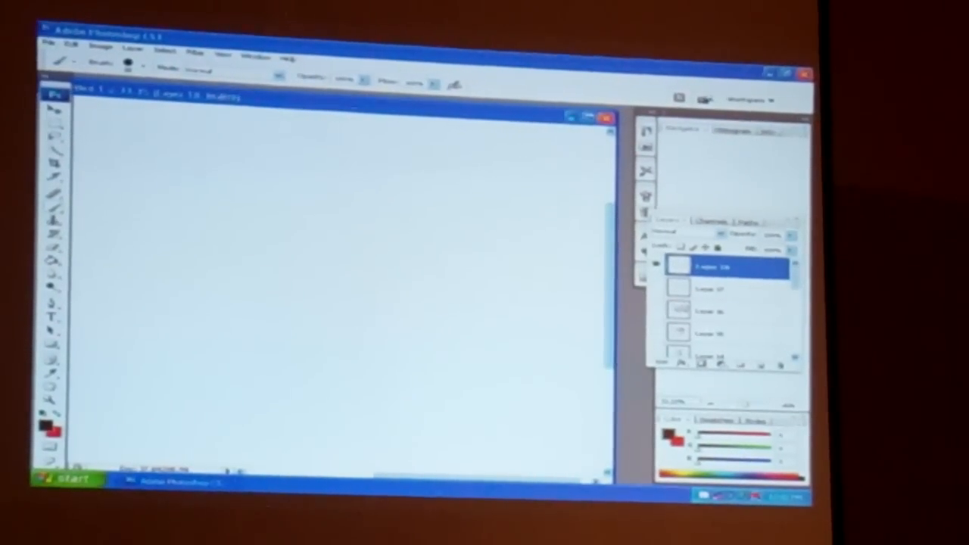
Step: Brush a long curved cape stroke from the upper left down across the canvas
left_click_drag(174, 151, 273, 352)
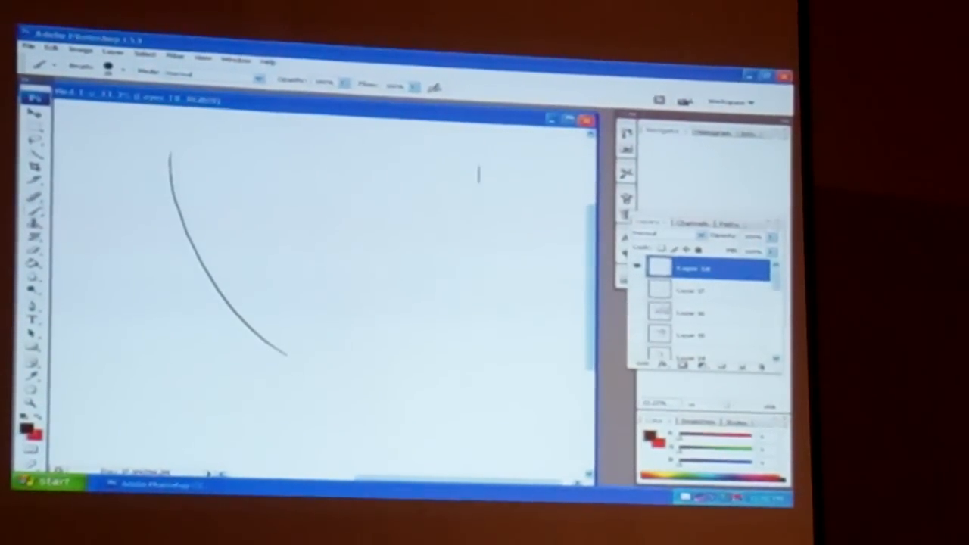